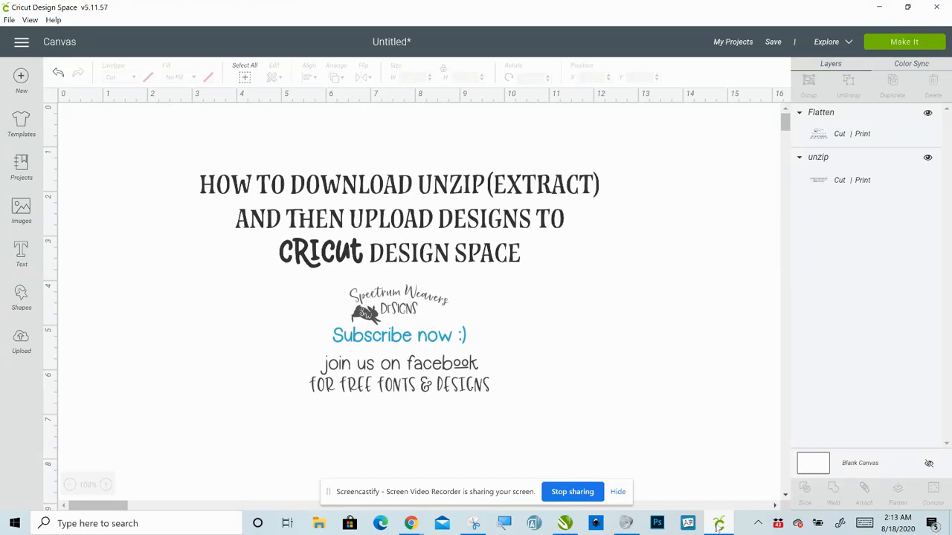
{"action": "mouse_move", "coordinate": [672, 244]}
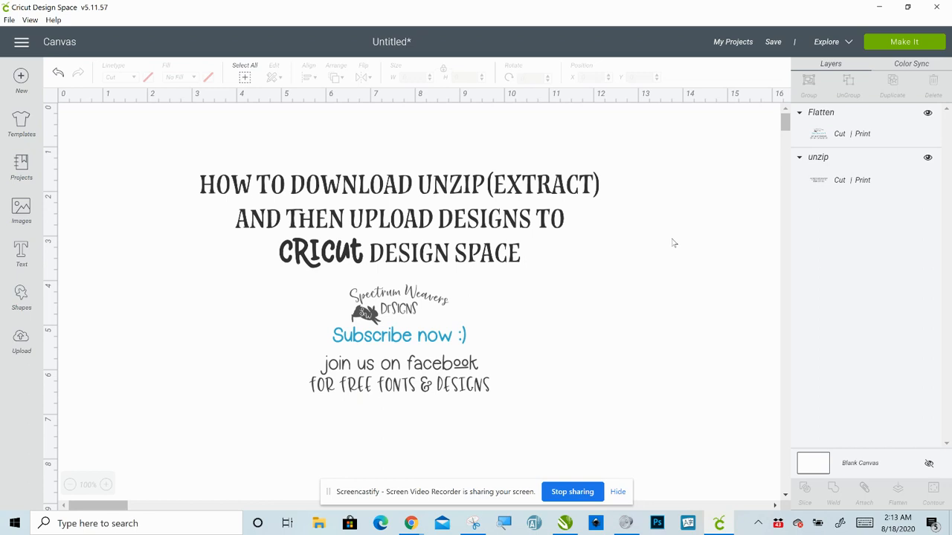
{"action": "mouse_move", "coordinate": [443, 272]}
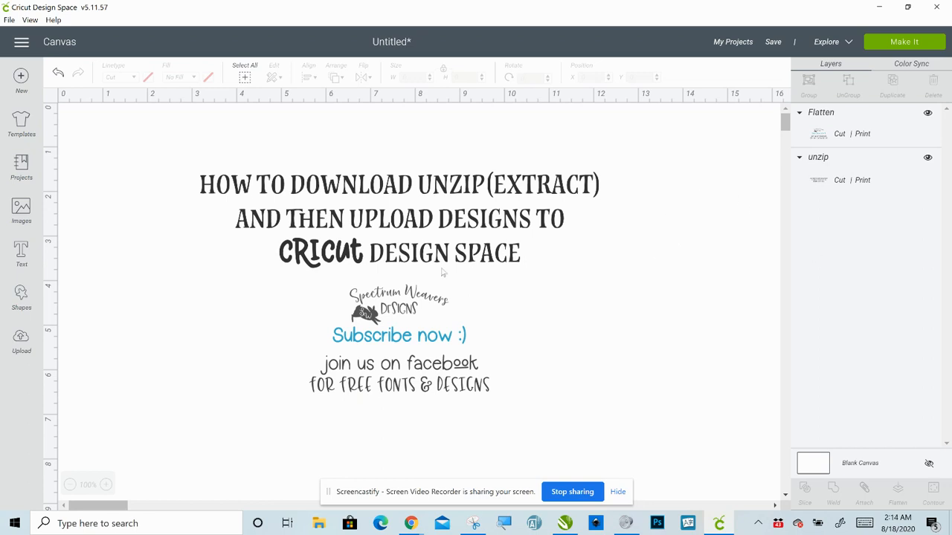
{"action": "mouse_move", "coordinate": [509, 374]}
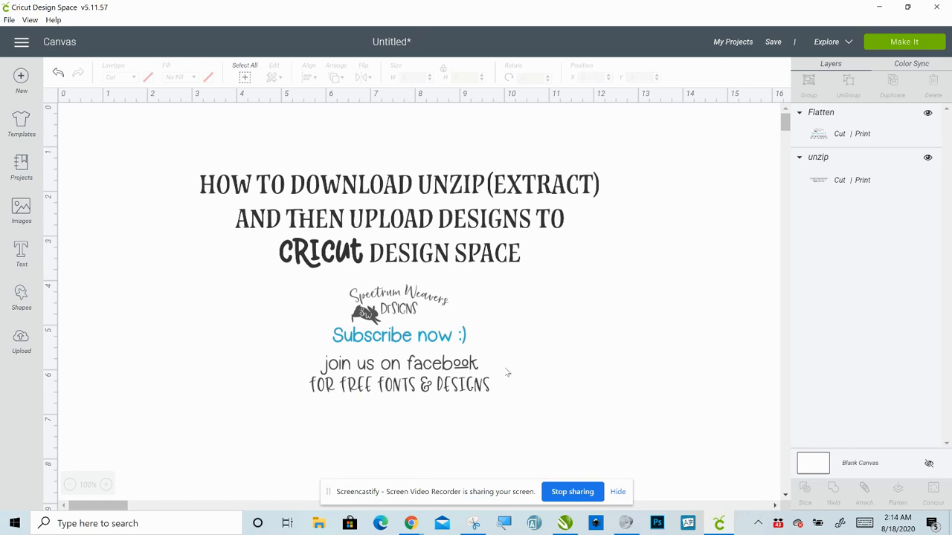
{"action": "mouse_move", "coordinate": [333, 373]}
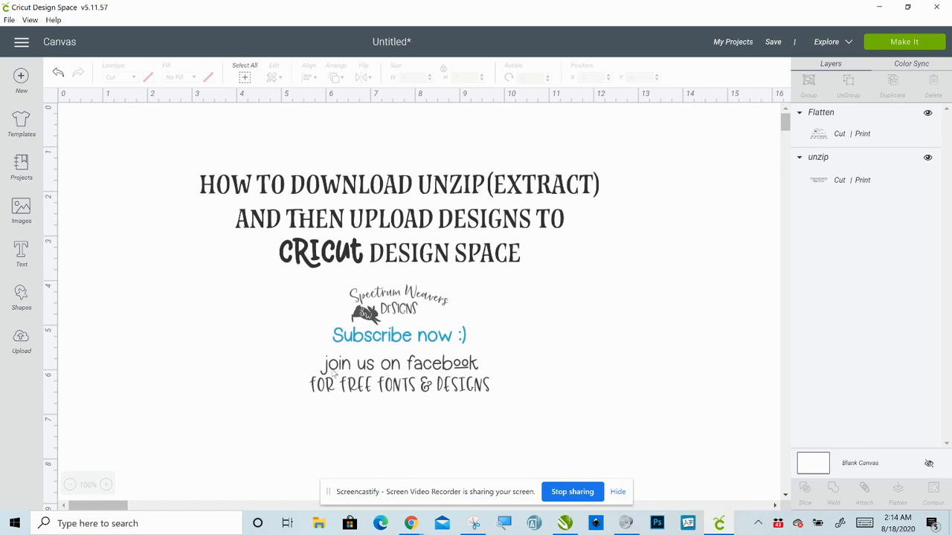
{"action": "mouse_move", "coordinate": [498, 375]}
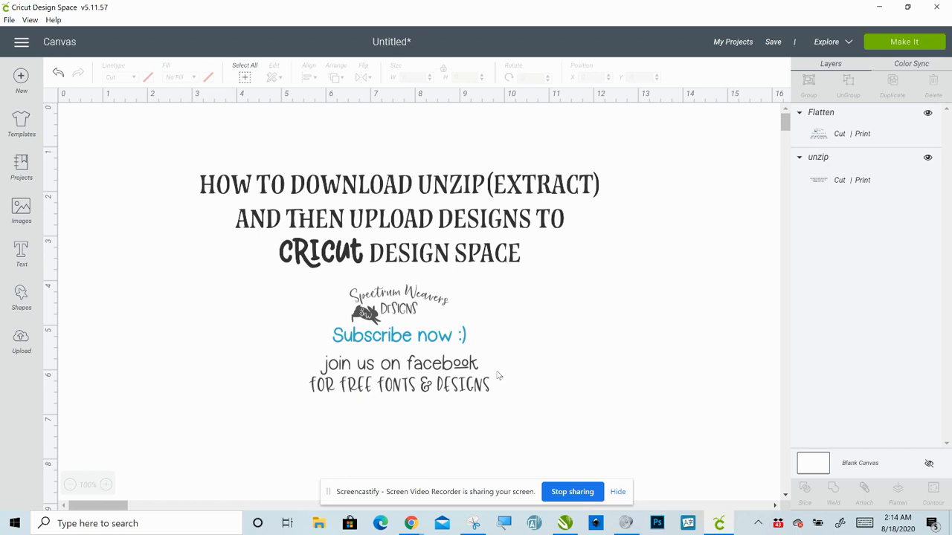
{"action": "mouse_move", "coordinate": [521, 379]}
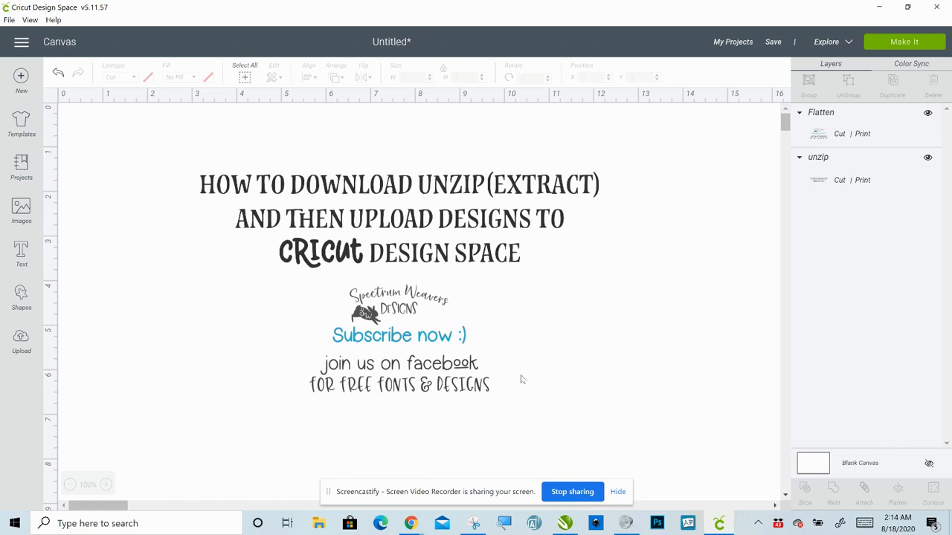
{"action": "mouse_move", "coordinate": [59, 104]}
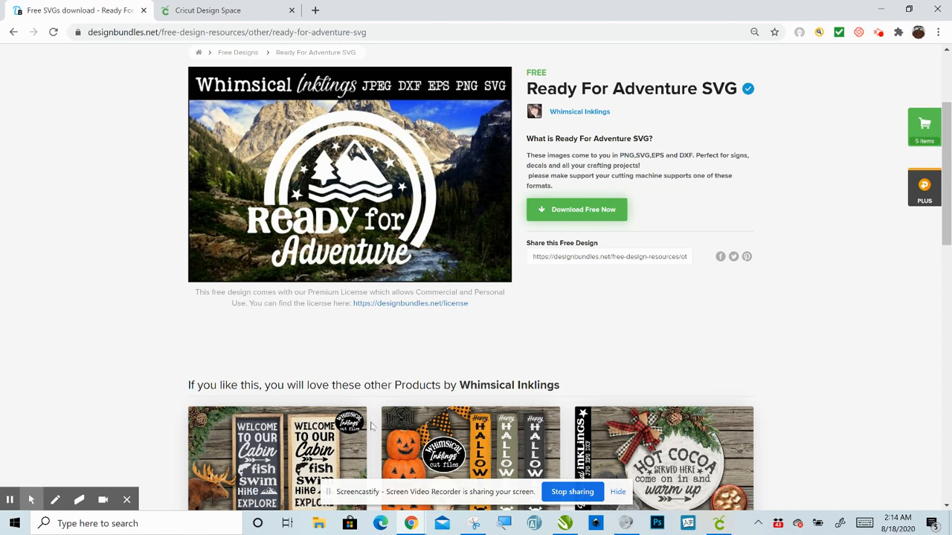
{"action": "mouse_move", "coordinate": [672, 311]}
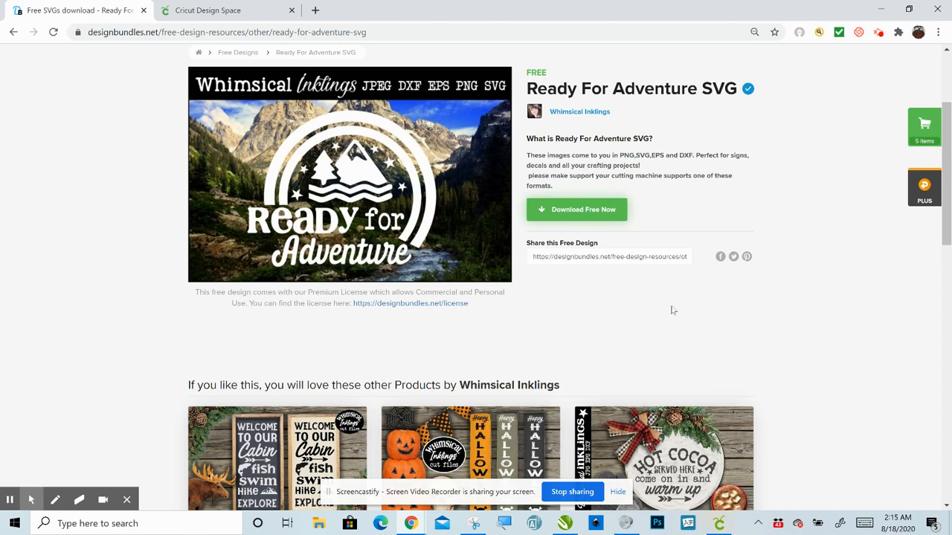
{"action": "mouse_move", "coordinate": [586, 223]}
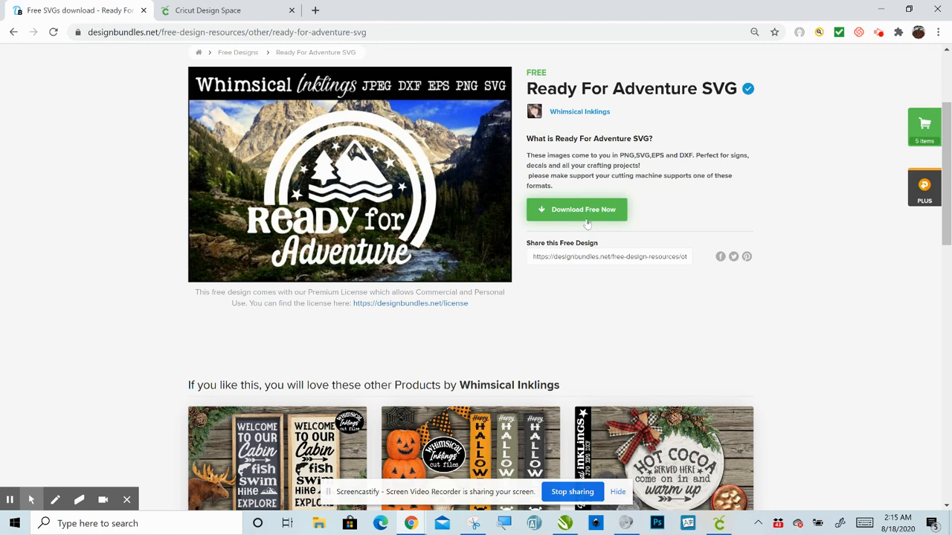
- Download the free Ready For Adventure SVG via the Download Free Now button
{"action": "left_click", "coordinate": [577, 208]}
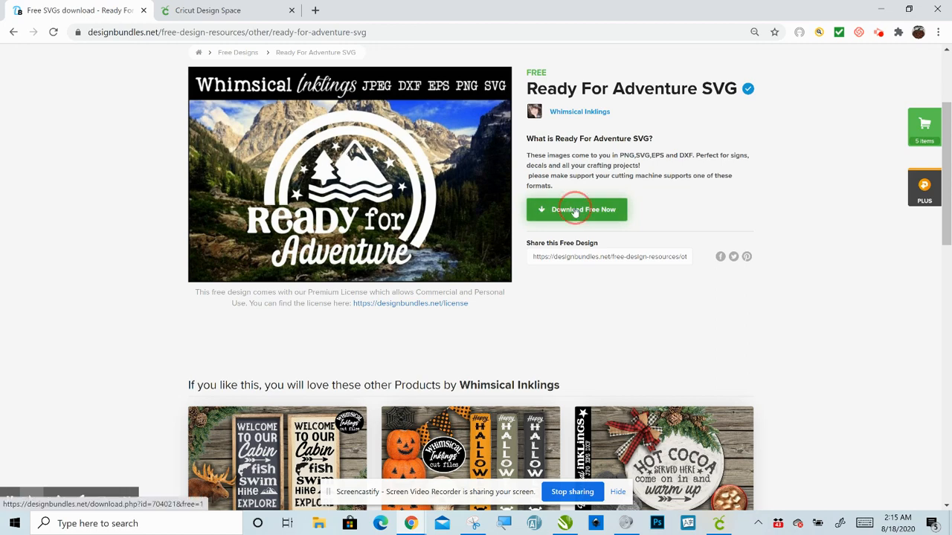
{"action": "left_click", "coordinate": [577, 208]}
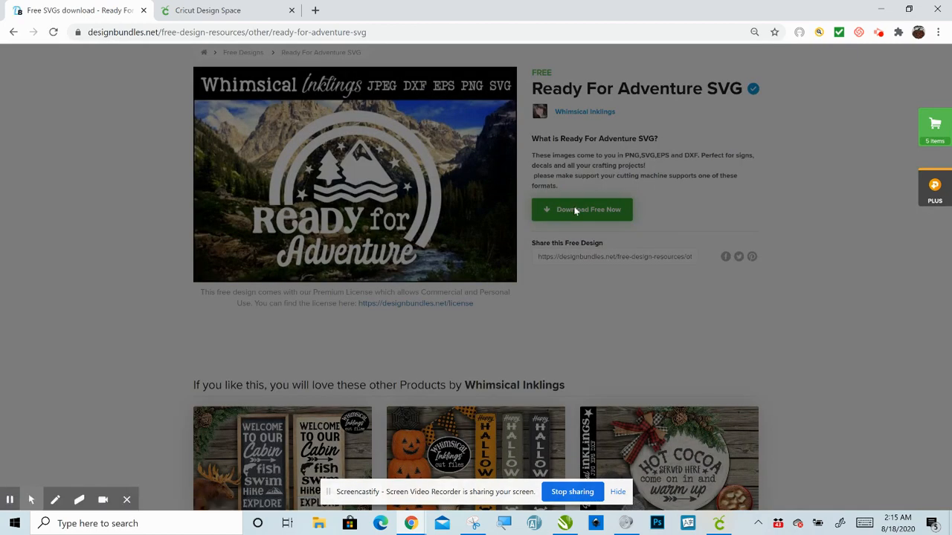
{"action": "left_click", "coordinate": [581, 208]}
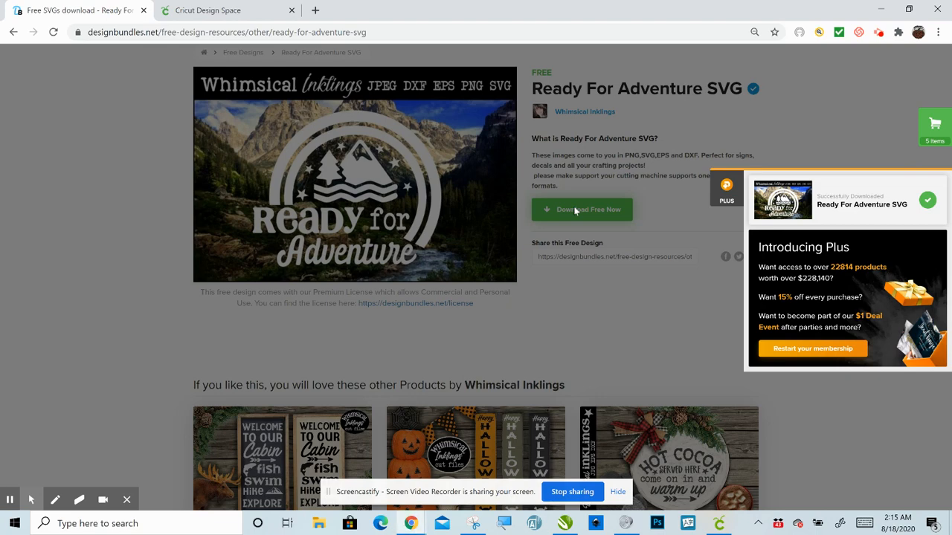
{"action": "left_click", "coordinate": [582, 208]}
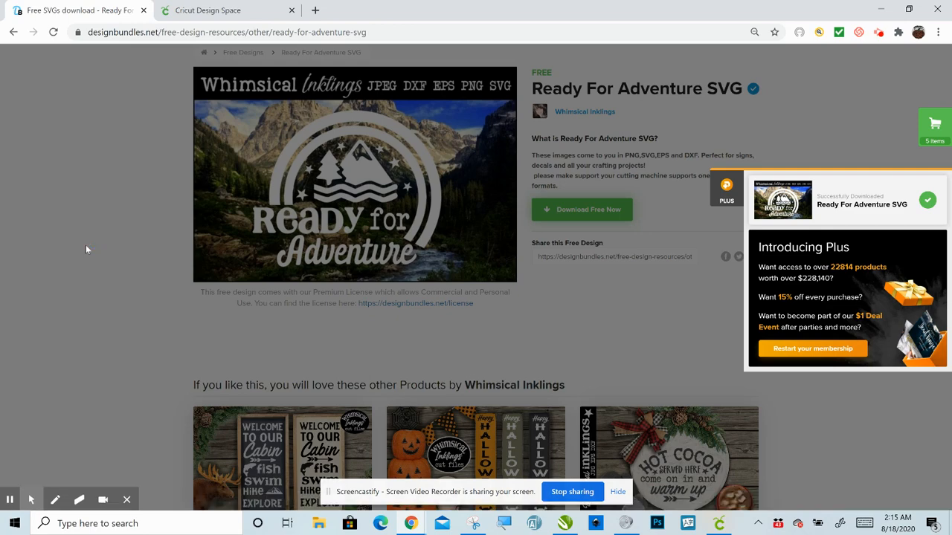
- Navigate back to Downloads and select the DesignBundles-Ready-For-Adventure zip file
{"action": "left_click", "coordinate": [318, 524]}
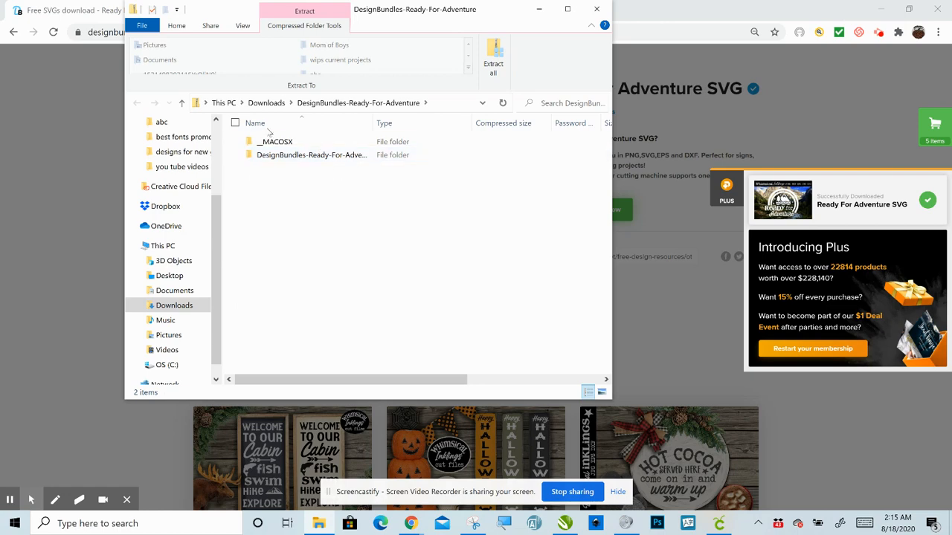
{"action": "mouse_move", "coordinate": [541, 35]}
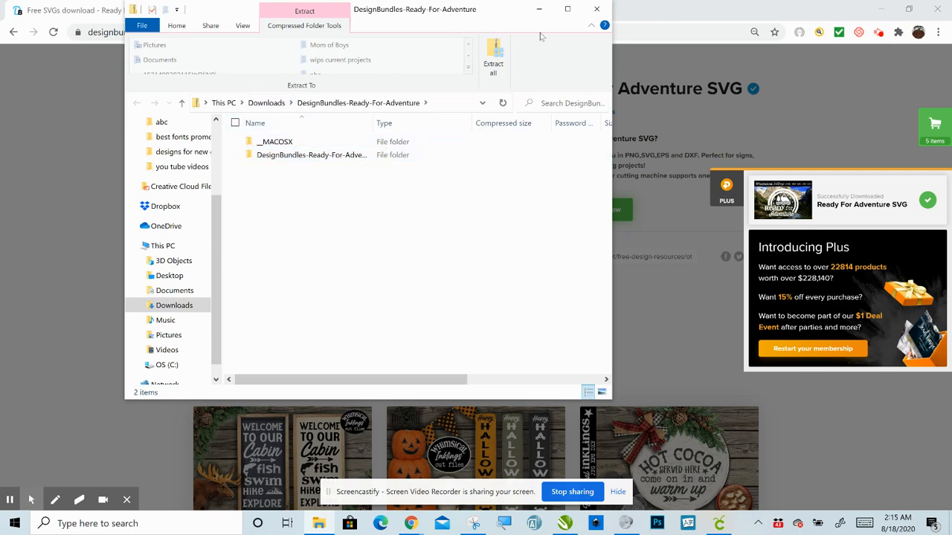
{"action": "left_click", "coordinate": [266, 102]}
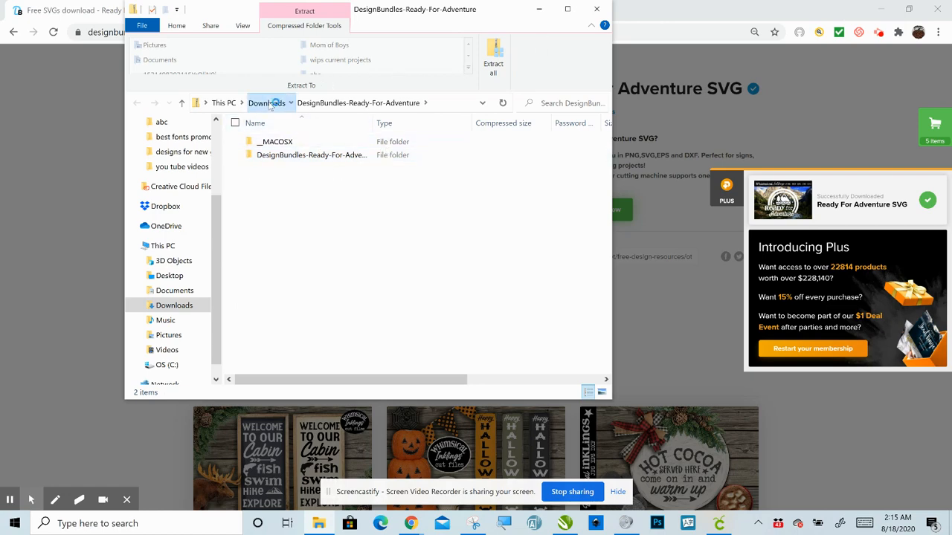
{"action": "left_click", "coordinate": [265, 102]}
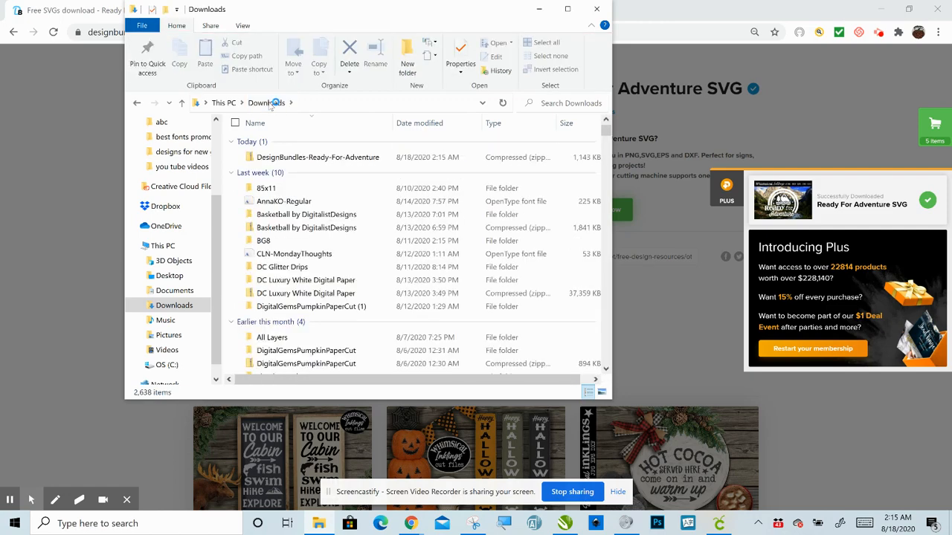
{"action": "left_click", "coordinate": [318, 157]}
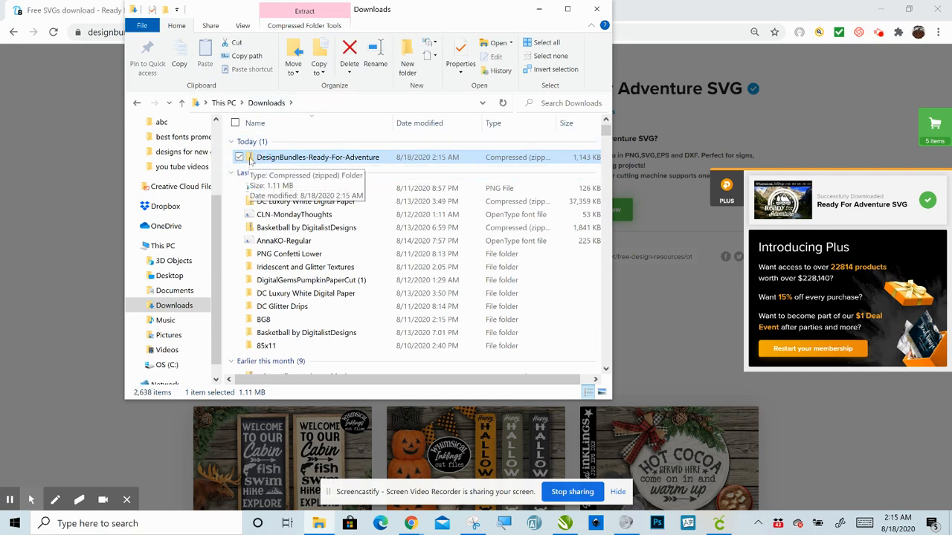
- Extract All from the DesignBundles-Ready-For-Adventure zip into Downloads and enter the new folder
{"action": "right_click", "coordinate": [318, 157]}
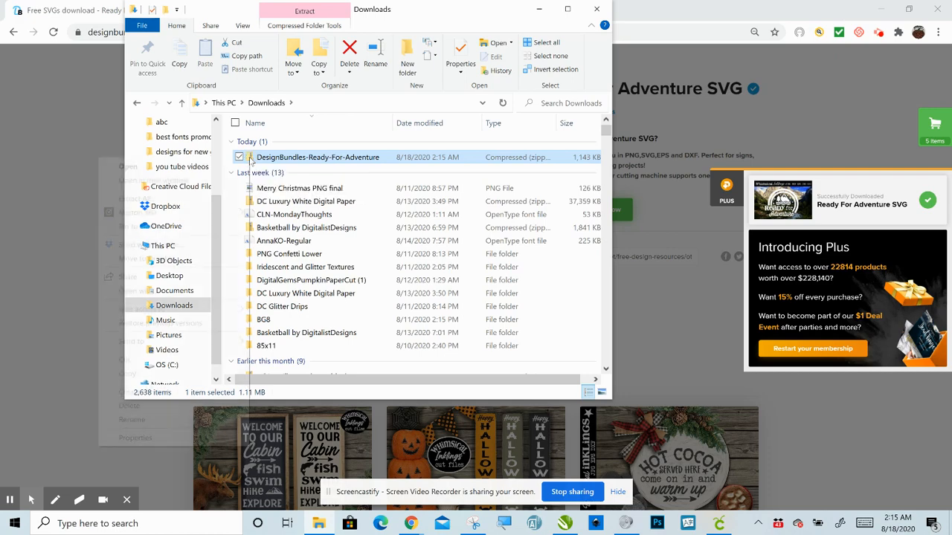
{"action": "right_click", "coordinate": [318, 158]}
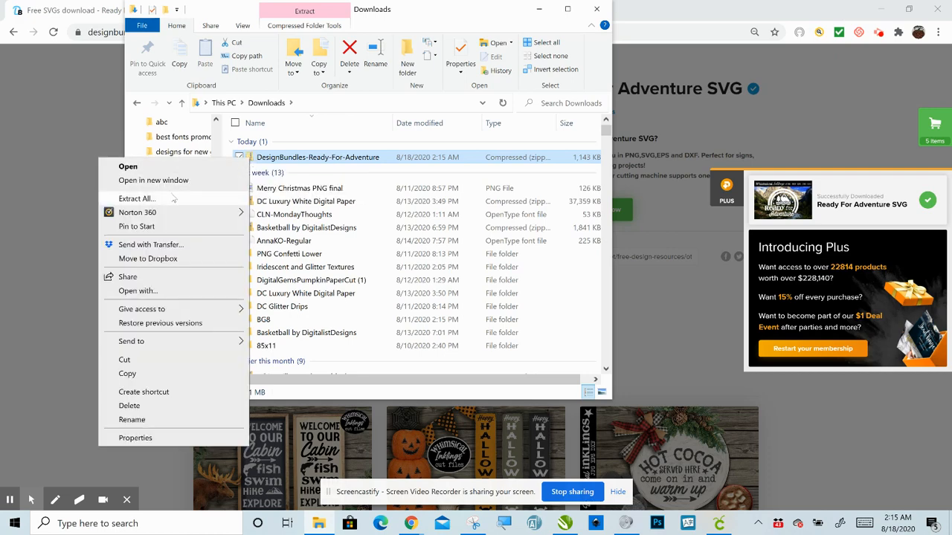
{"action": "left_click", "coordinate": [136, 199]}
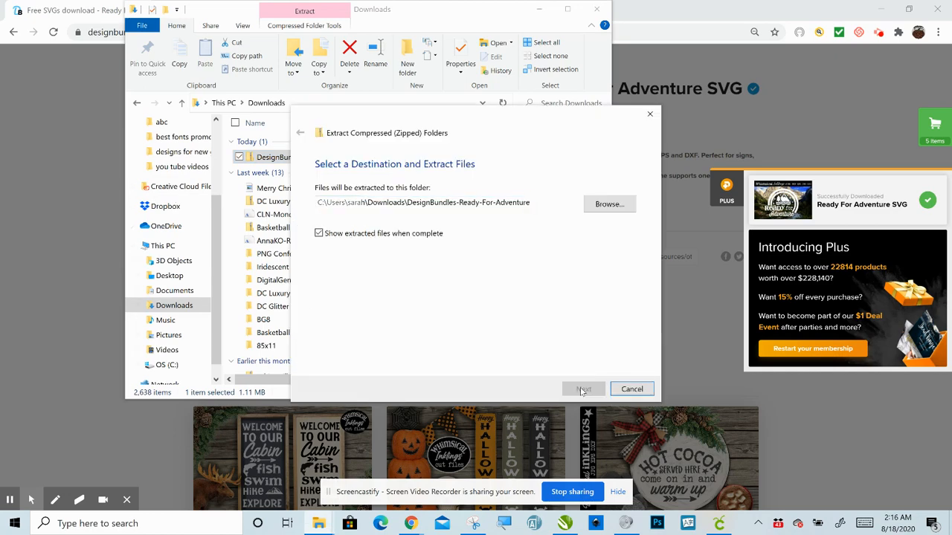
{"action": "left_click", "coordinate": [583, 390]}
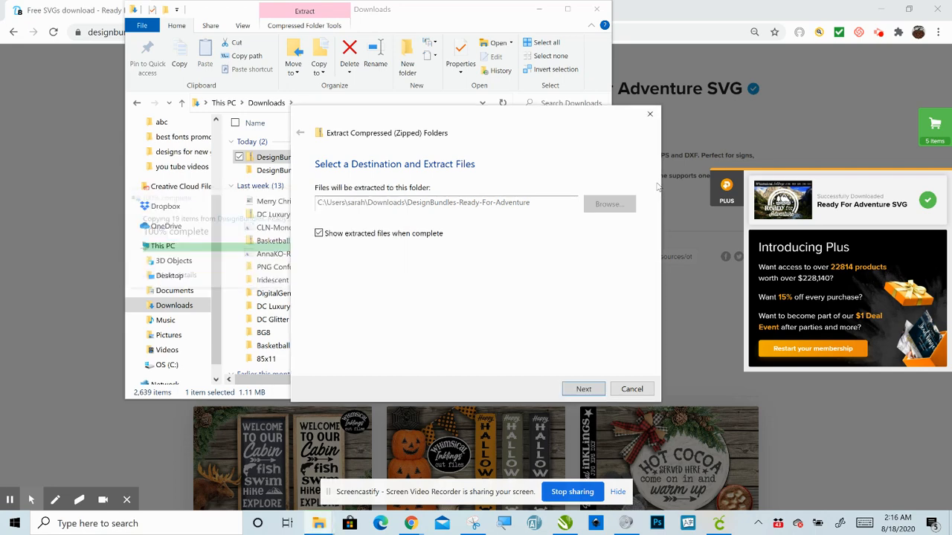
{"action": "left_click", "coordinate": [583, 390]}
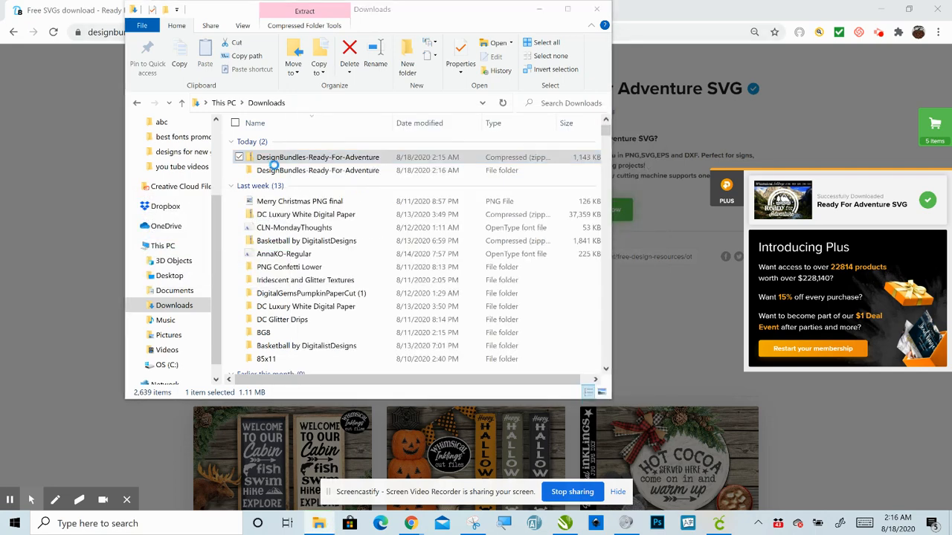
{"action": "double_click", "coordinate": [318, 169]}
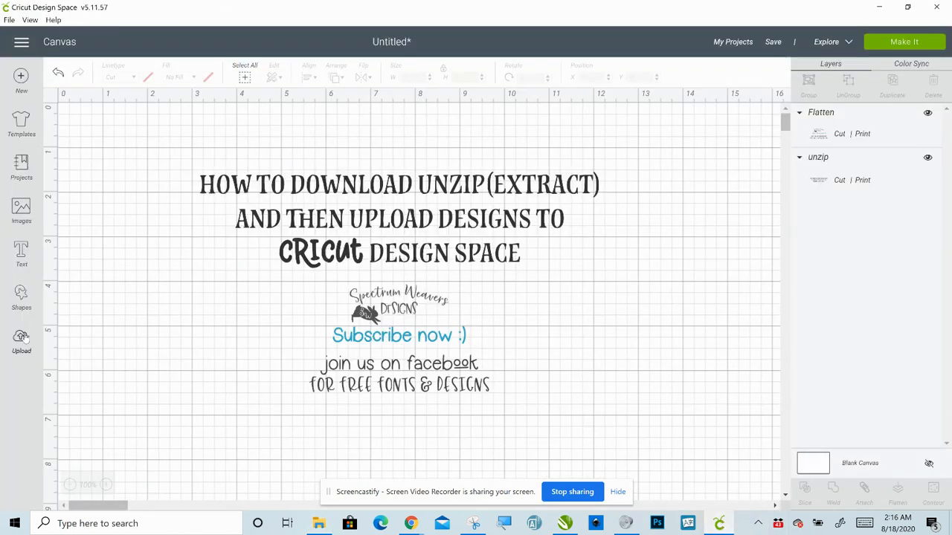
- Start an image upload and browse into the extracted Ready For Adventure folders
{"action": "left_click", "coordinate": [21, 340]}
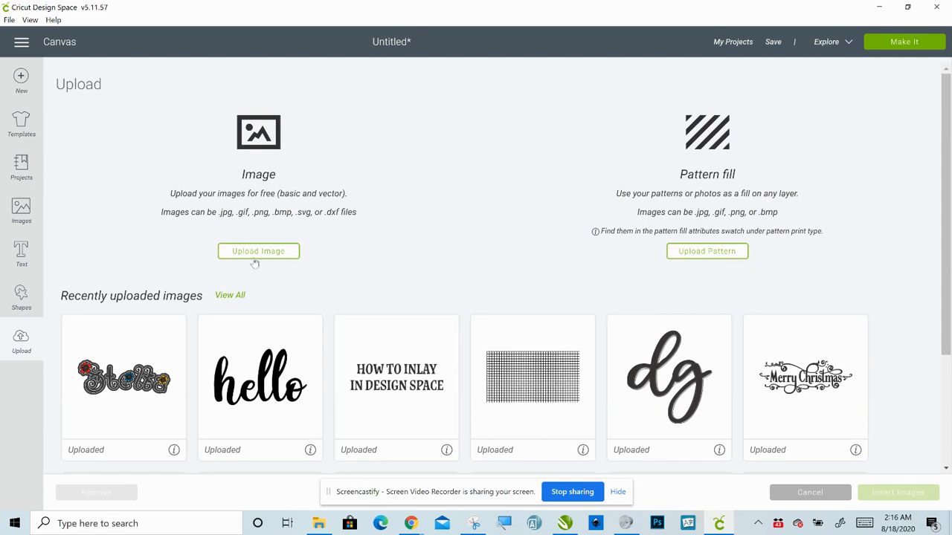
{"action": "left_click", "coordinate": [259, 249]}
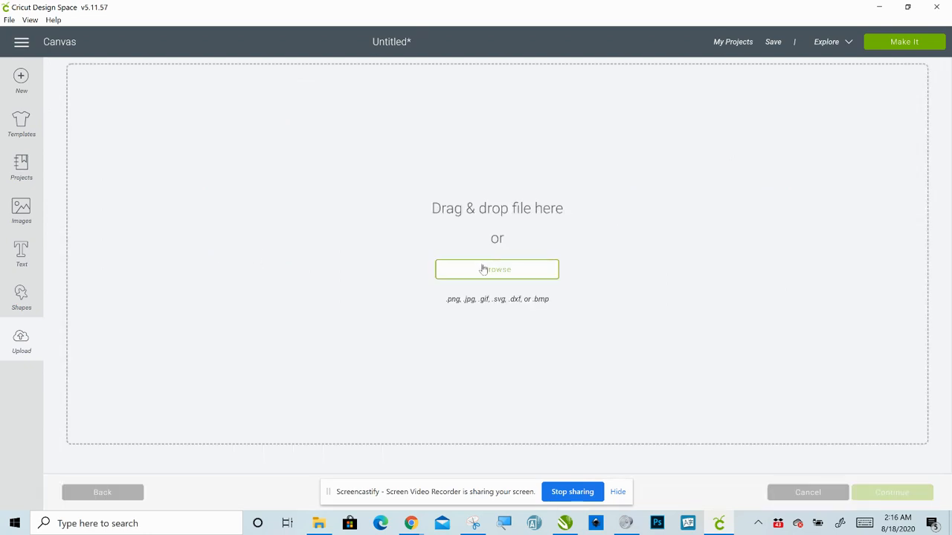
{"action": "left_click", "coordinate": [497, 269]}
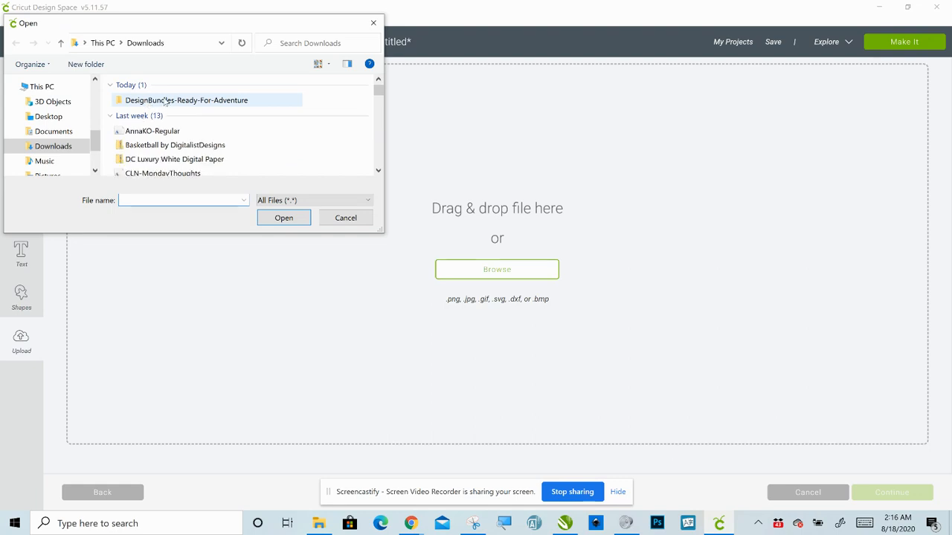
{"action": "double_click", "coordinate": [186, 99]}
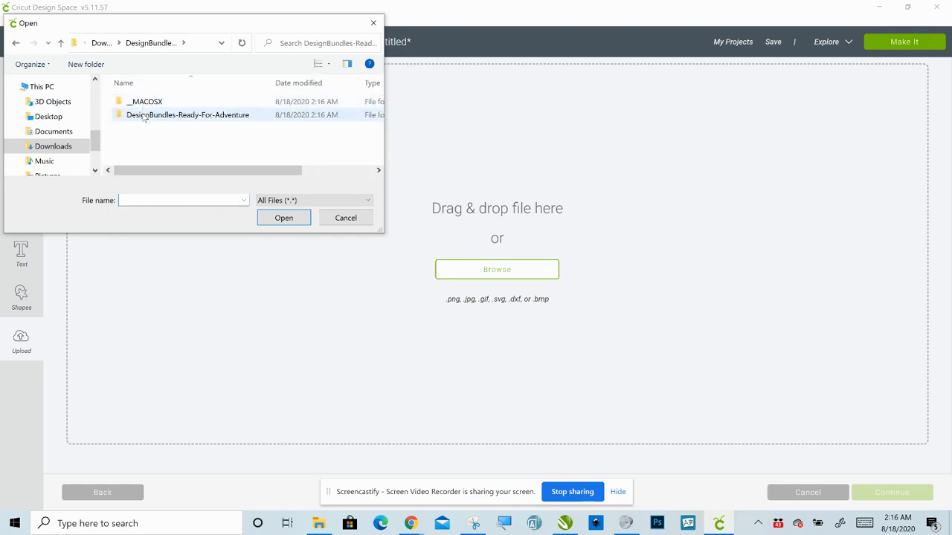
{"action": "double_click", "coordinate": [187, 115]}
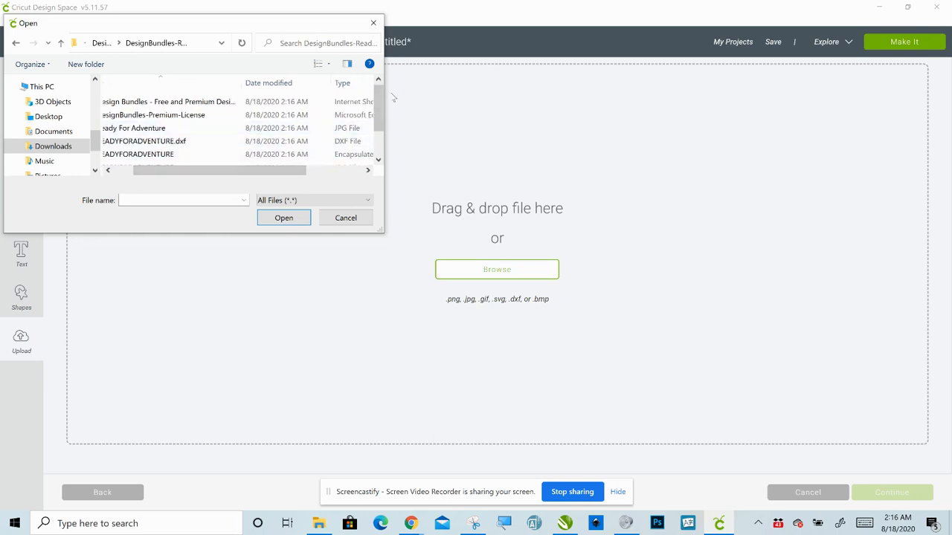
- Locate and choose the READYFORADVENTURE SVG file for upload
{"action": "scroll", "scroll_direction": "down", "scroll_amount": 3}
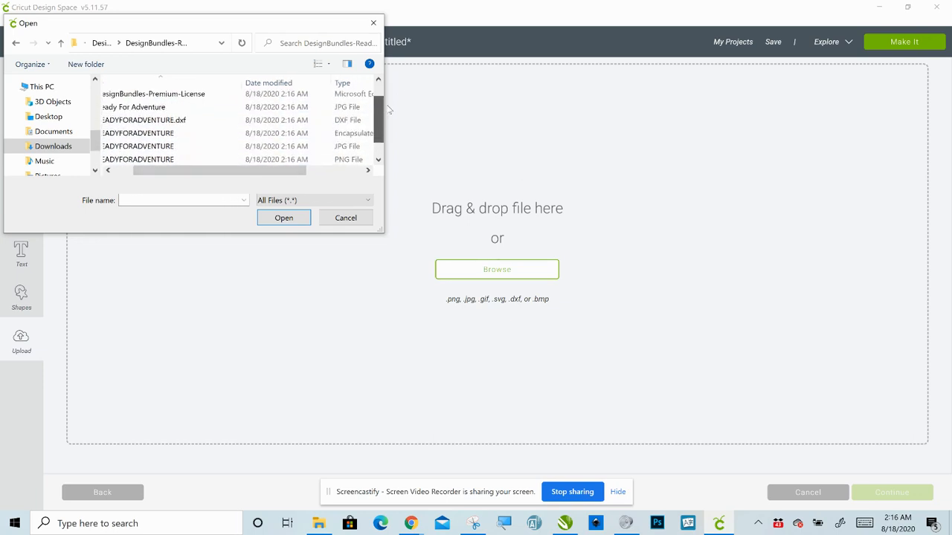
{"action": "scroll", "scroll_direction": "down", "scroll_amount": 3}
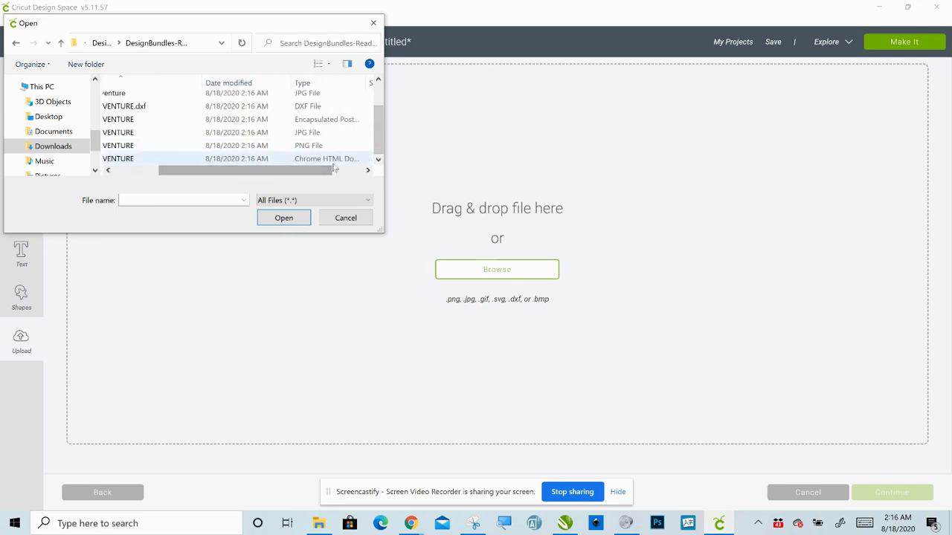
{"action": "scroll", "scroll_direction": "left", "scroll_amount": 3}
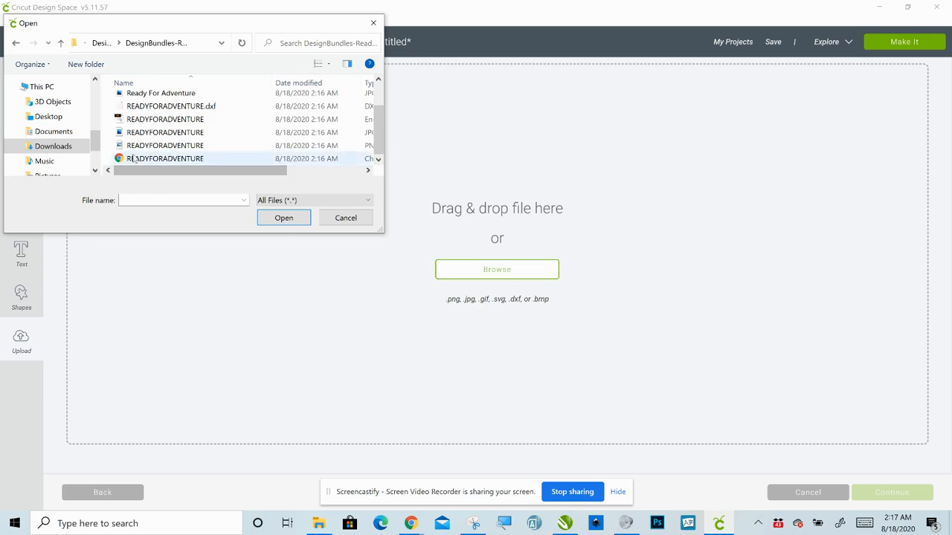
{"action": "left_click", "coordinate": [345, 217]}
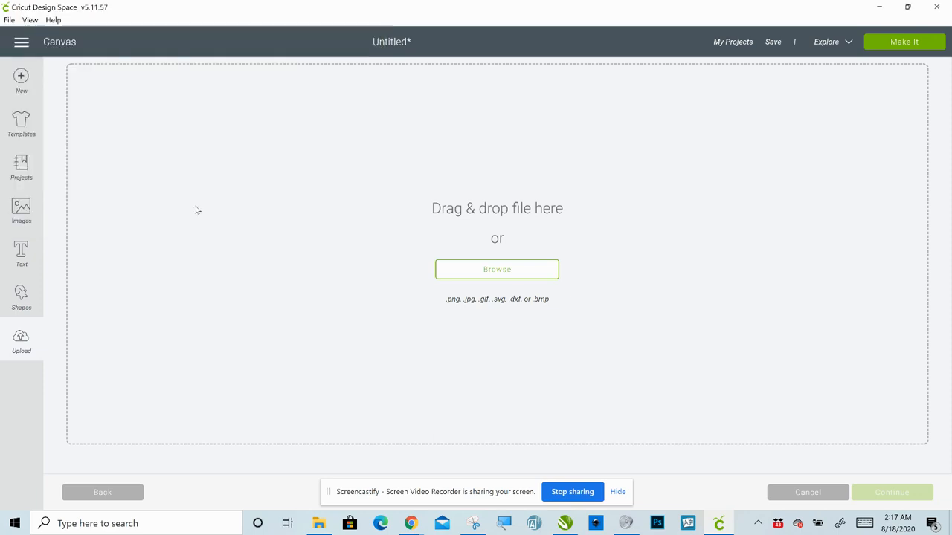
- Save the uploaded READYFORADVENTURE image and insert it onto the canvas
{"action": "left_click", "coordinate": [497, 269]}
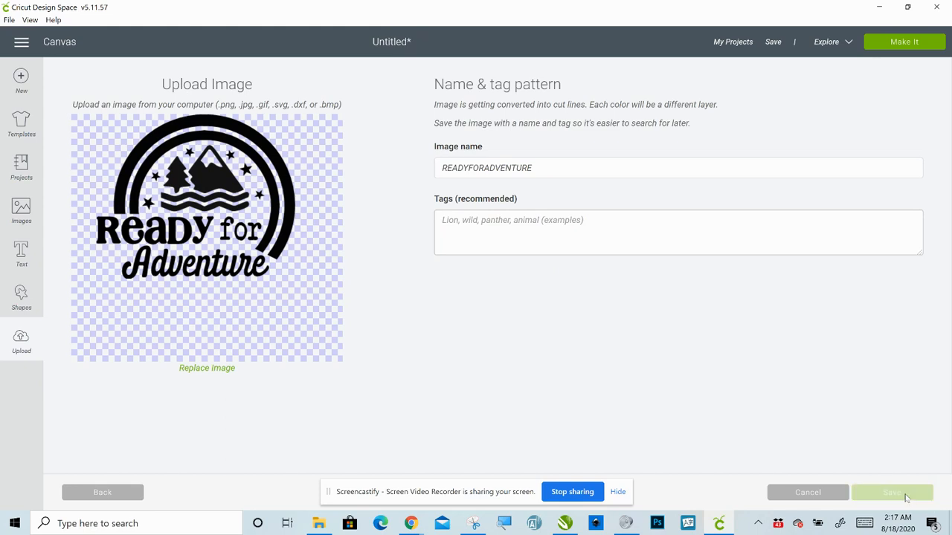
{"action": "left_click", "coordinate": [892, 492]}
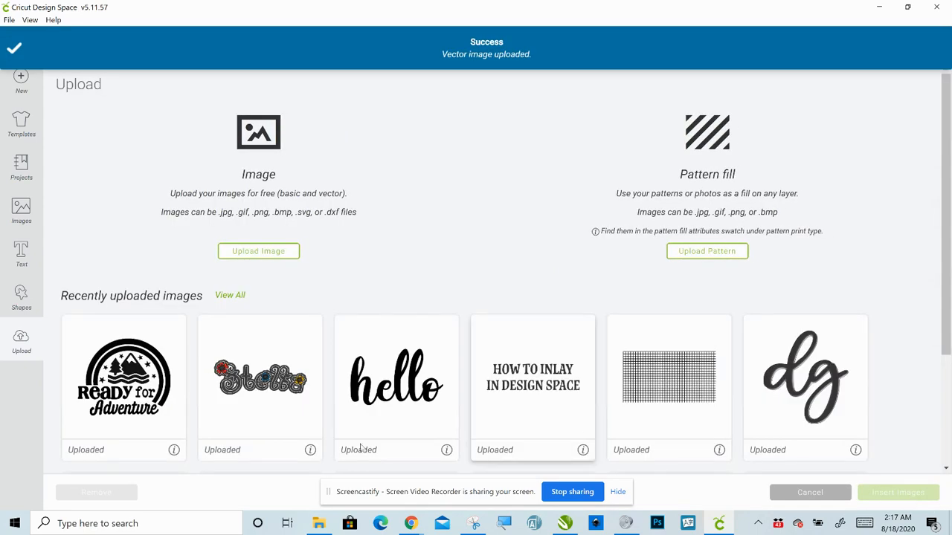
{"action": "left_click", "coordinate": [123, 374]}
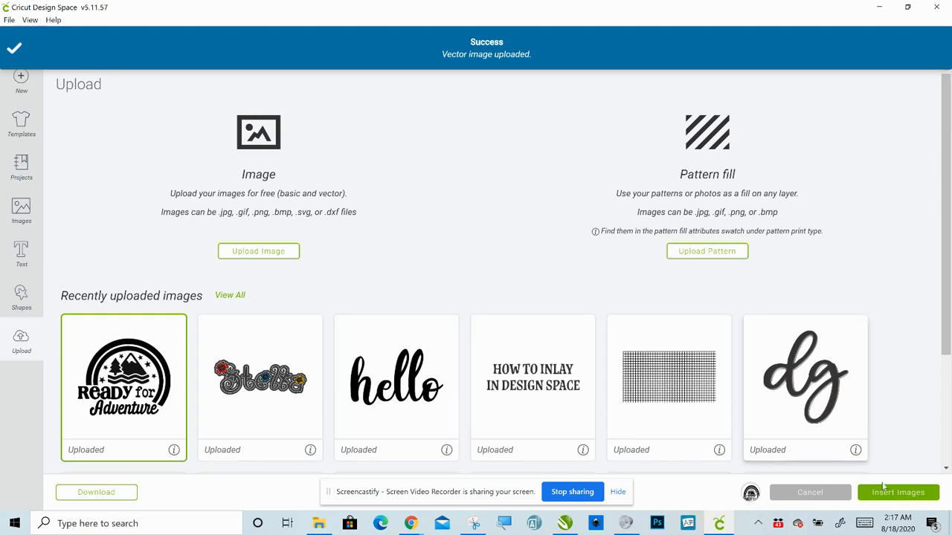
{"action": "left_click", "coordinate": [898, 493]}
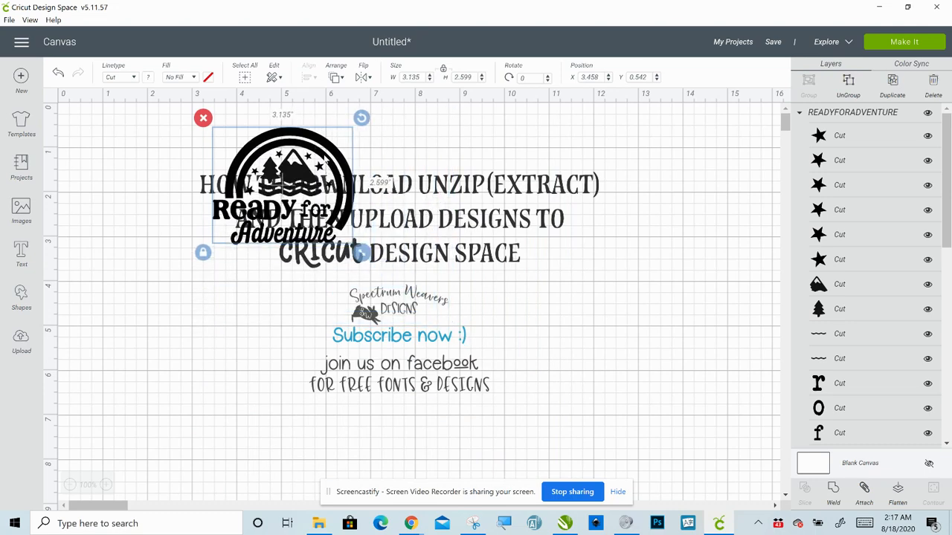
- Drag the design to the lower left, beside the Subscribe text
{"action": "left_click_drag", "start_coordinate": [283, 193], "coordinate": [364, 305]}
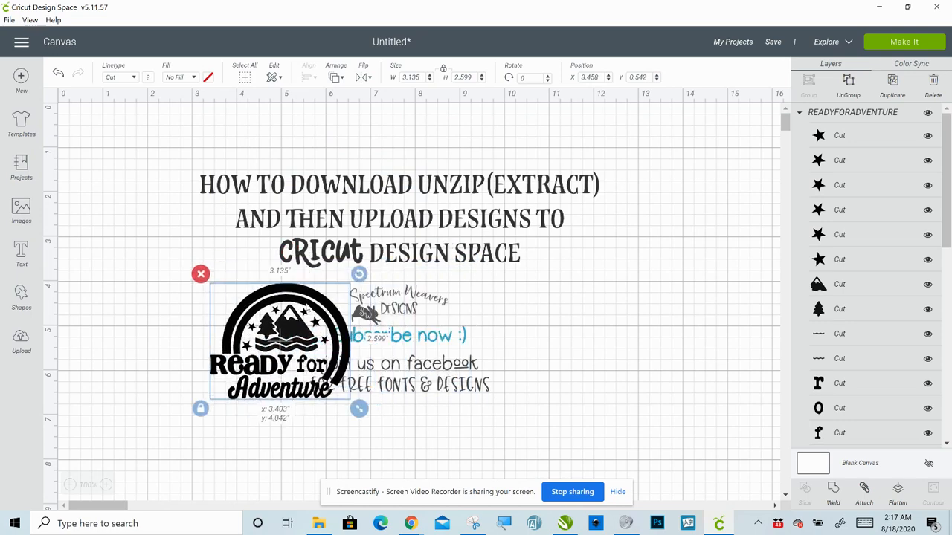
{"action": "left_click_drag", "start_coordinate": [279, 339], "coordinate": [237, 330]}
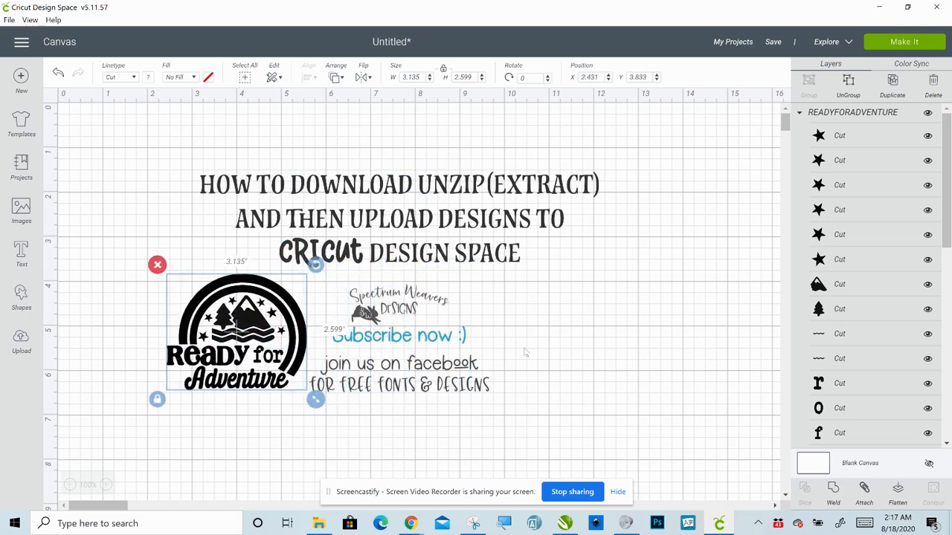